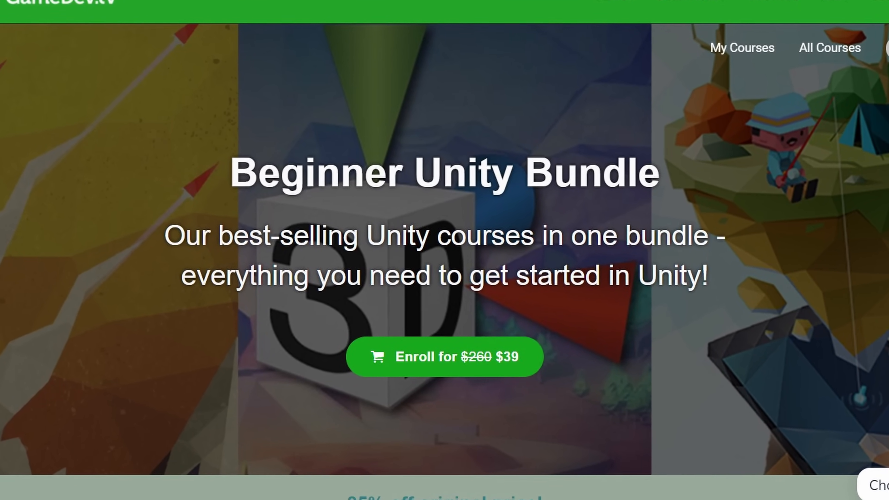
pyautogui.scroll(-3)
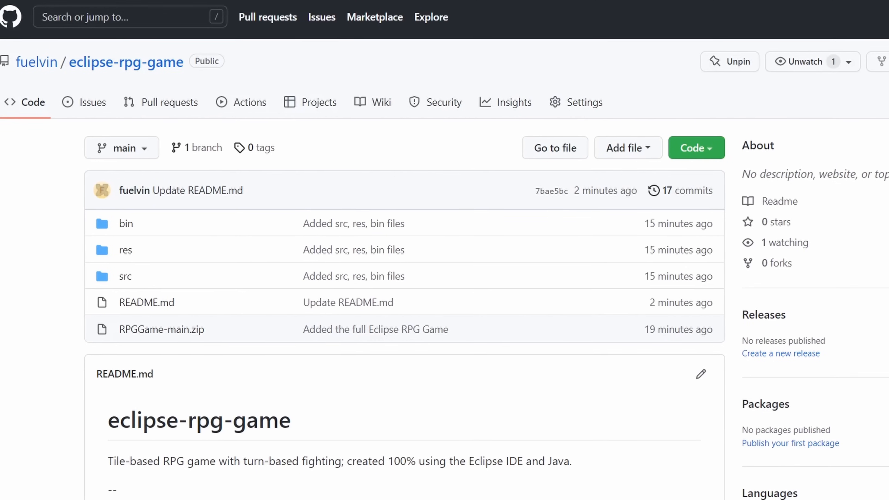
pyautogui.scroll(-3)
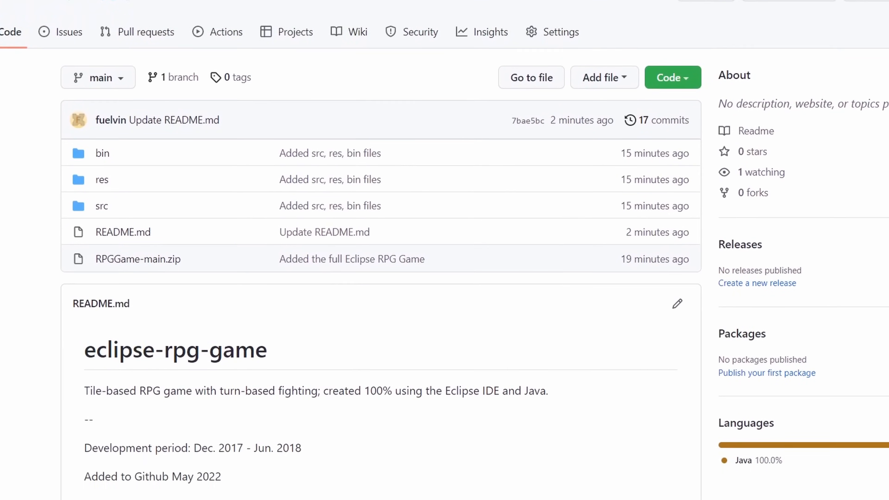
pyautogui.scroll(-3)
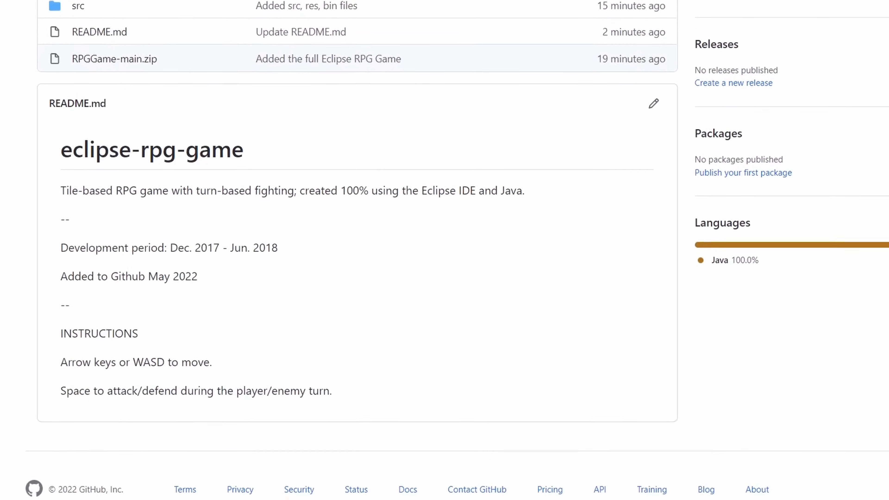
pyautogui.scroll(-3)
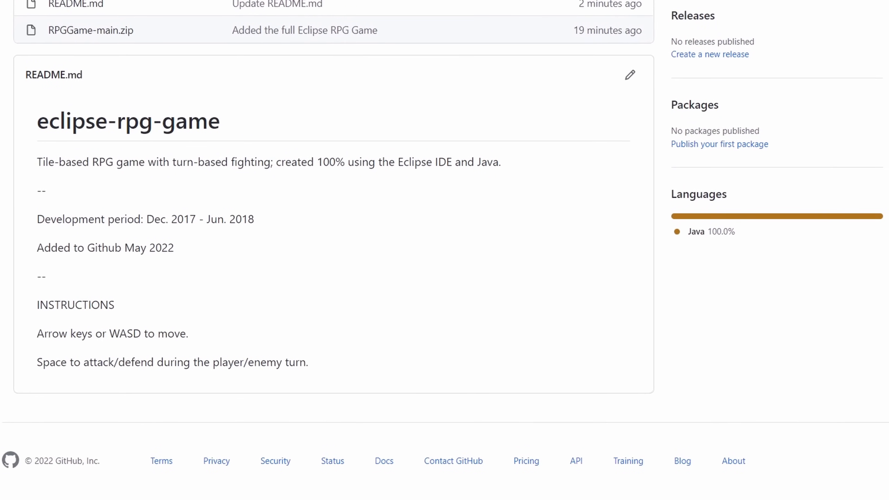